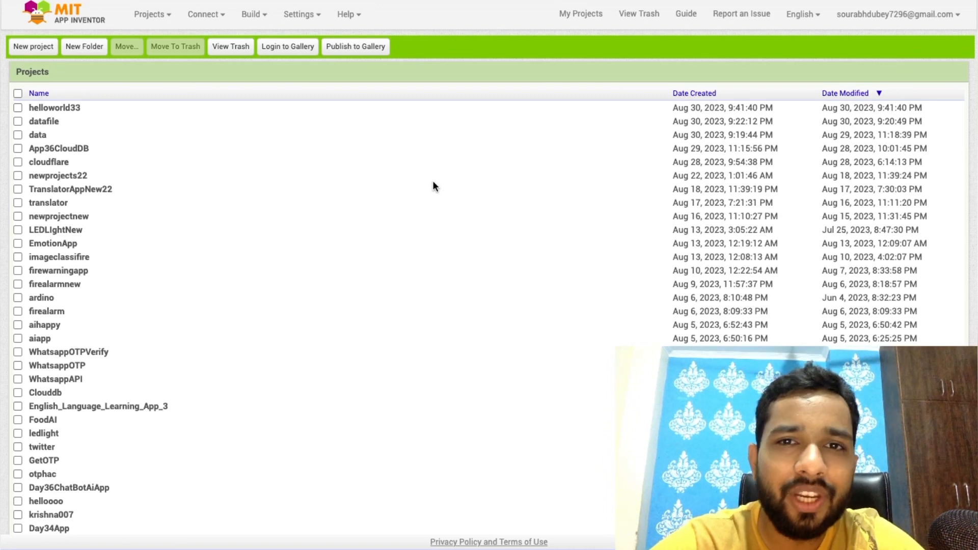
pyautogui.moveTo(290, 81)
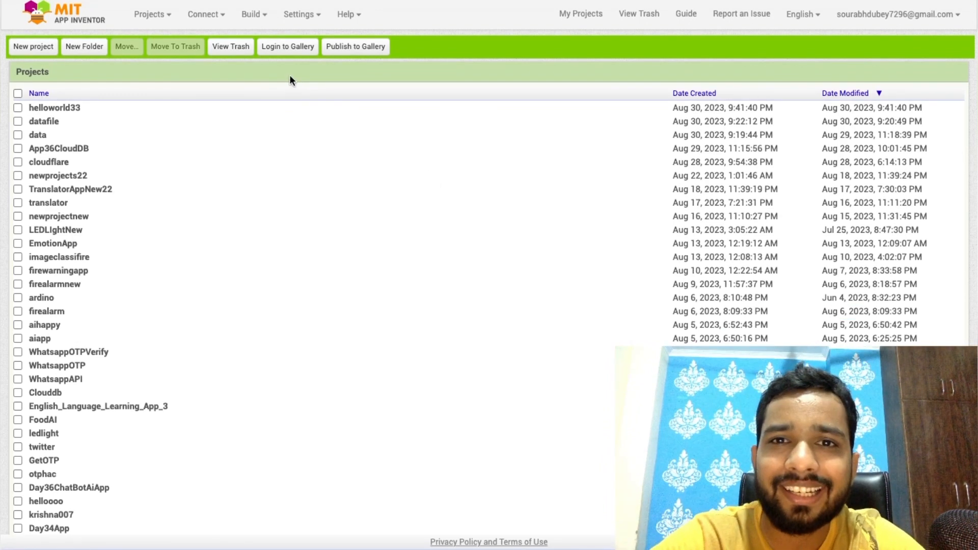
pyautogui.moveTo(538, 71)
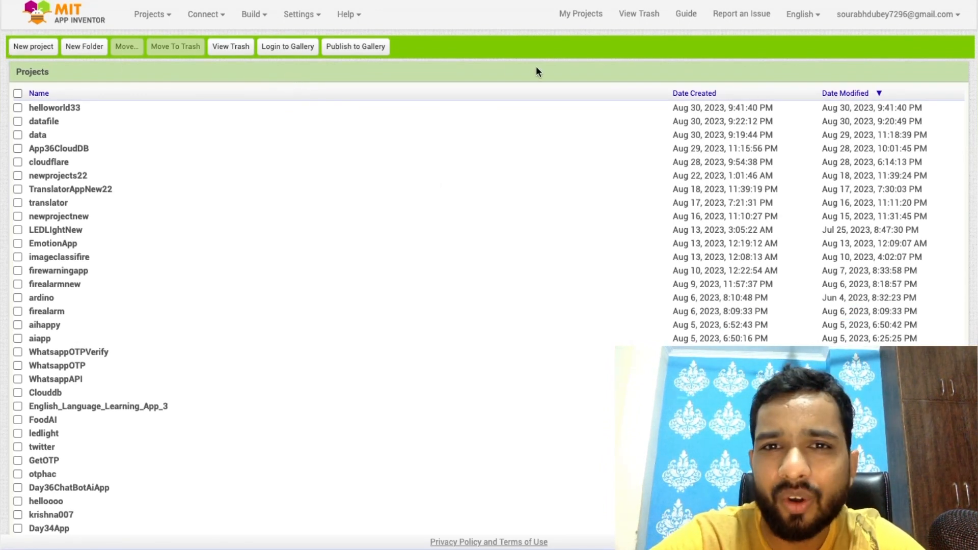
# Start a new project and name it TinyDB
pyautogui.click(34, 46)
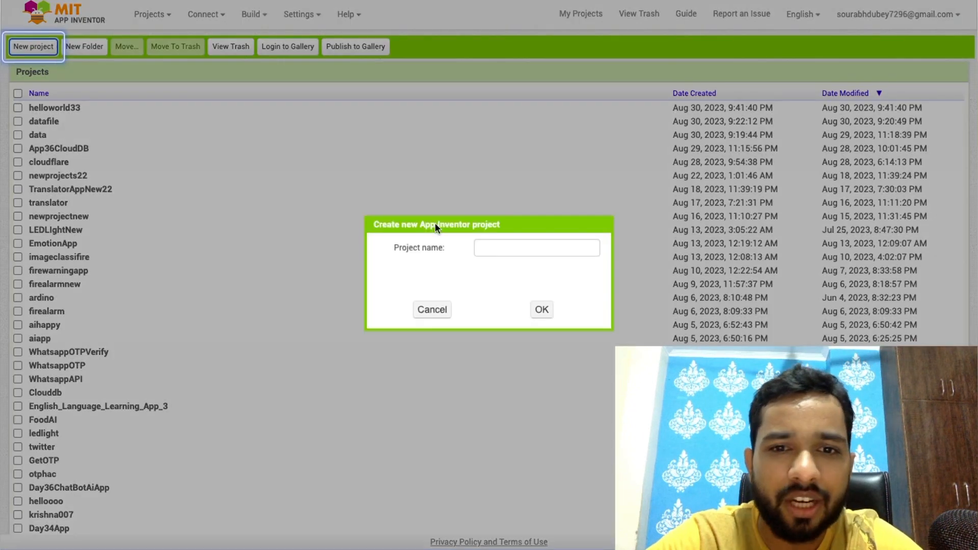
pyautogui.write('T')
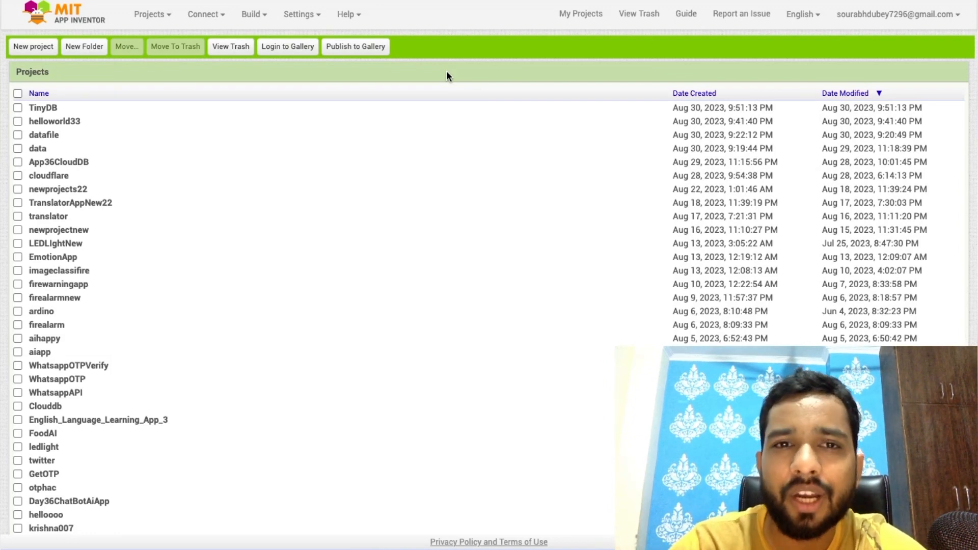
# Open the TinyDB project in the designer and expand the Storage palette
pyautogui.click(42, 108)
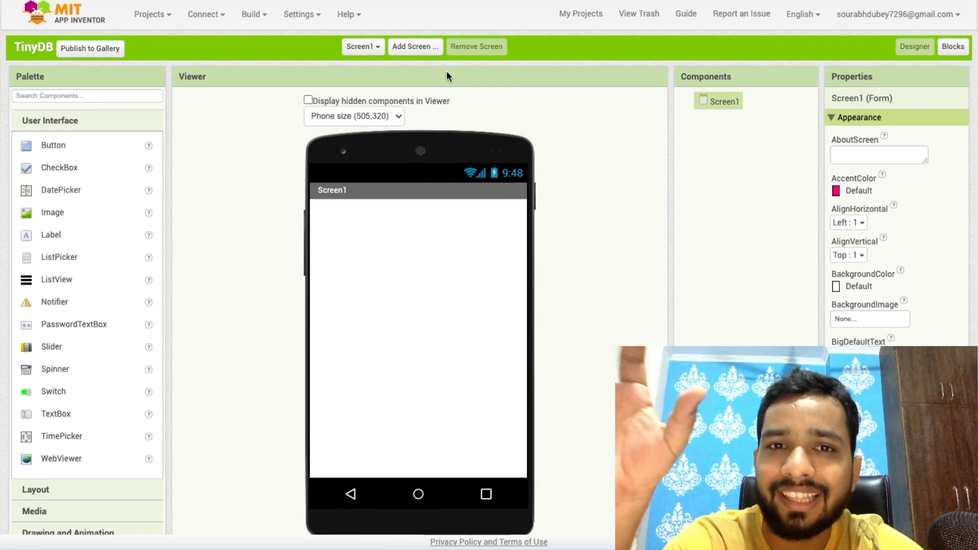
pyautogui.scroll(-3)
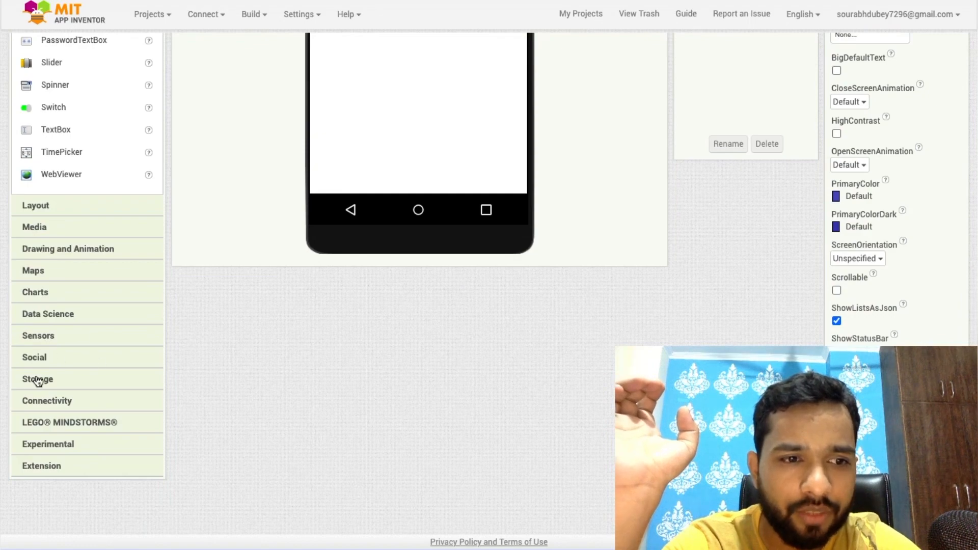
pyautogui.click(37, 378)
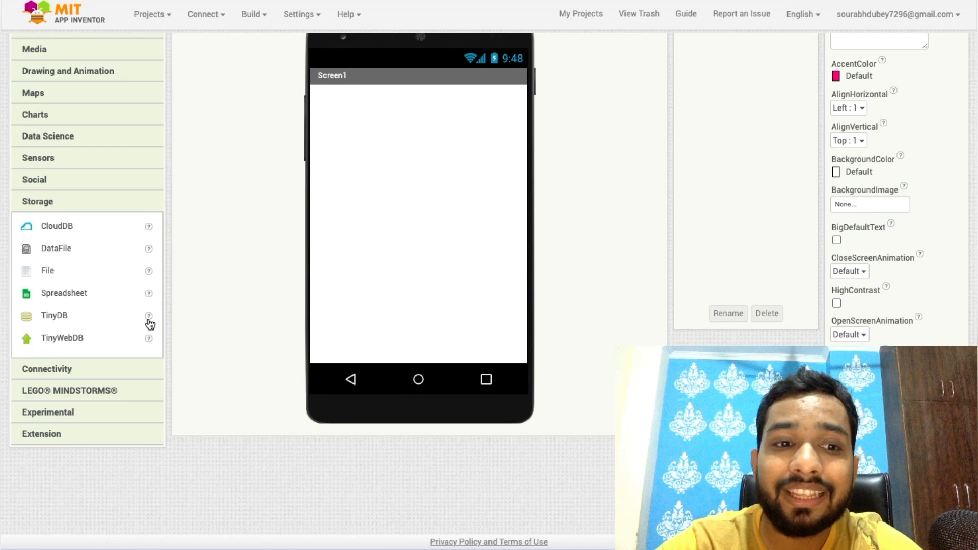
pyautogui.scroll(-3)
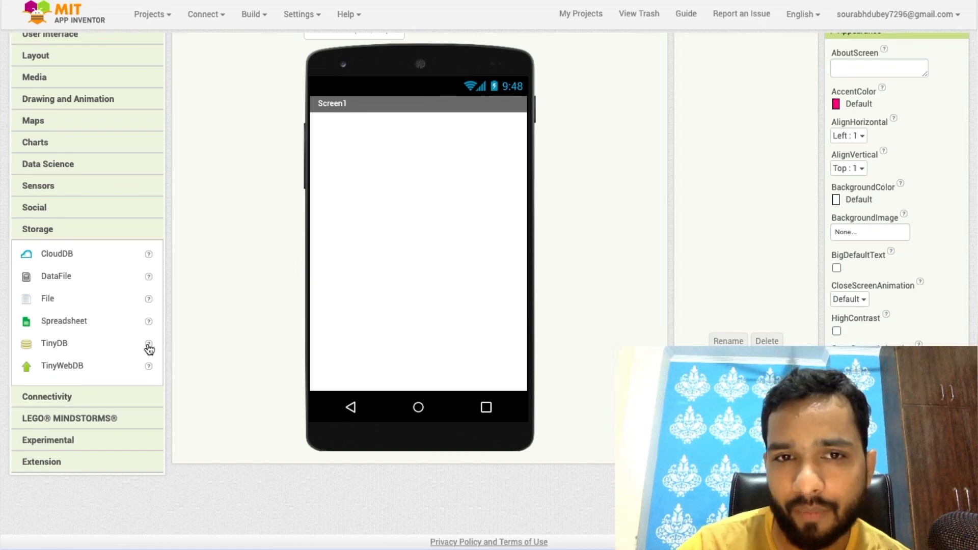
pyautogui.moveTo(61, 347)
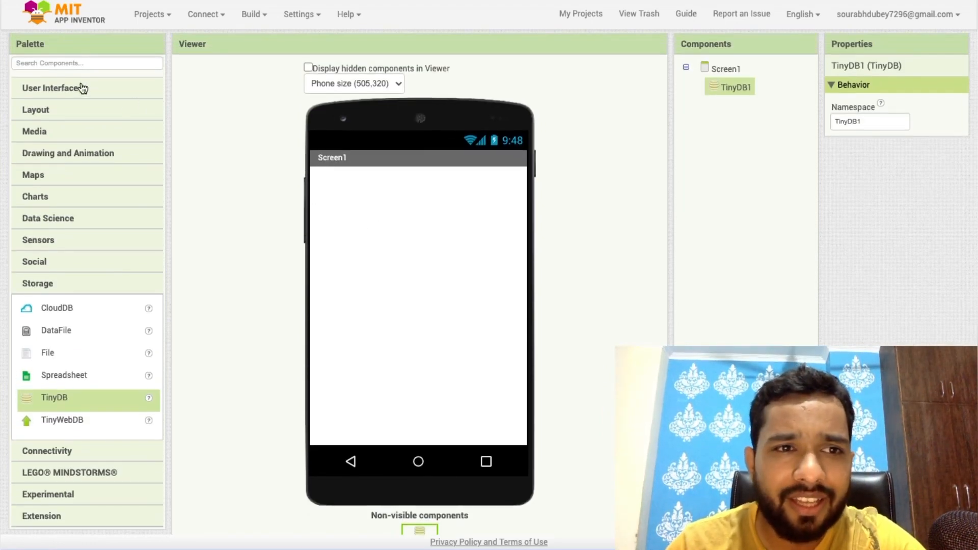
# Add a text box to Screen1 and set the screen's AlignHorizontal to Center
pyautogui.click(54, 88)
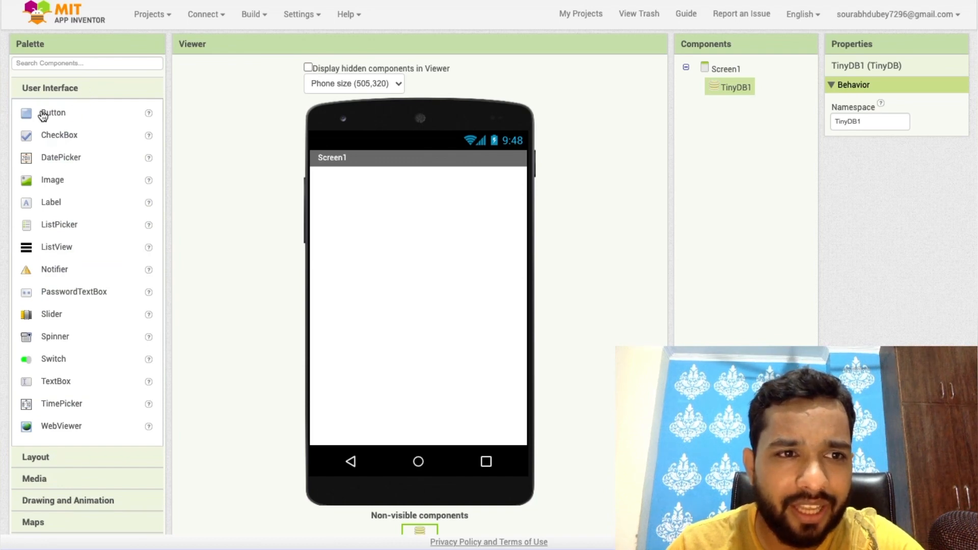
pyautogui.moveTo(53, 113); pyautogui.dragTo(347, 181)
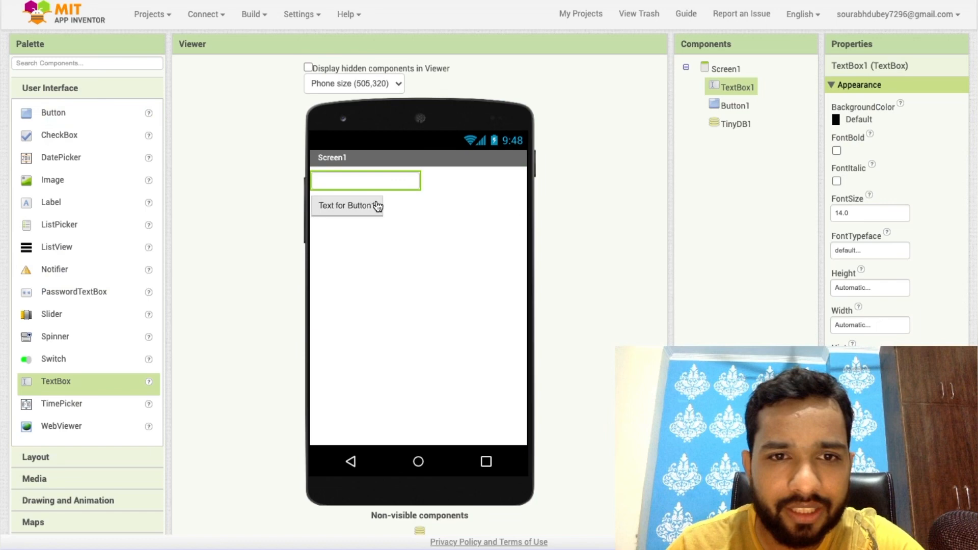
pyautogui.click(726, 68)
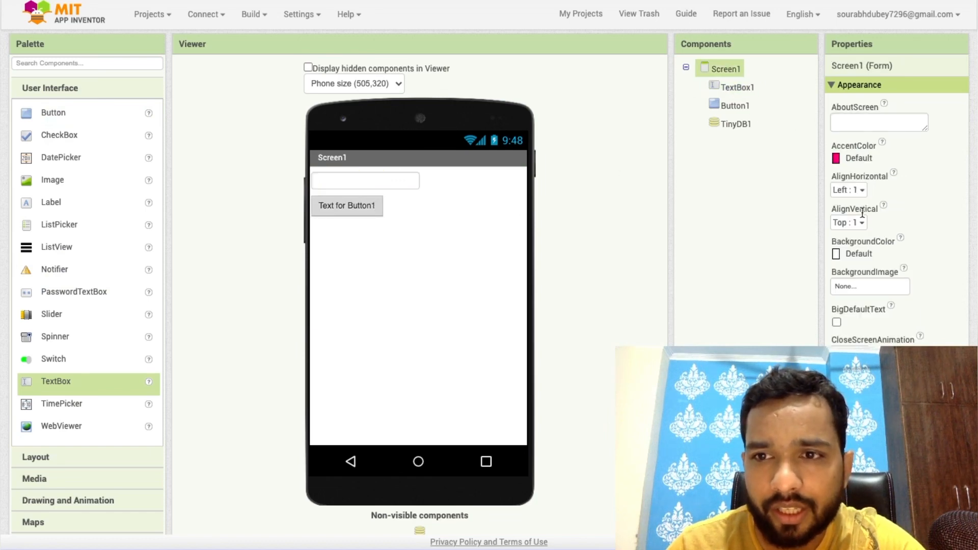
pyautogui.click(848, 190)
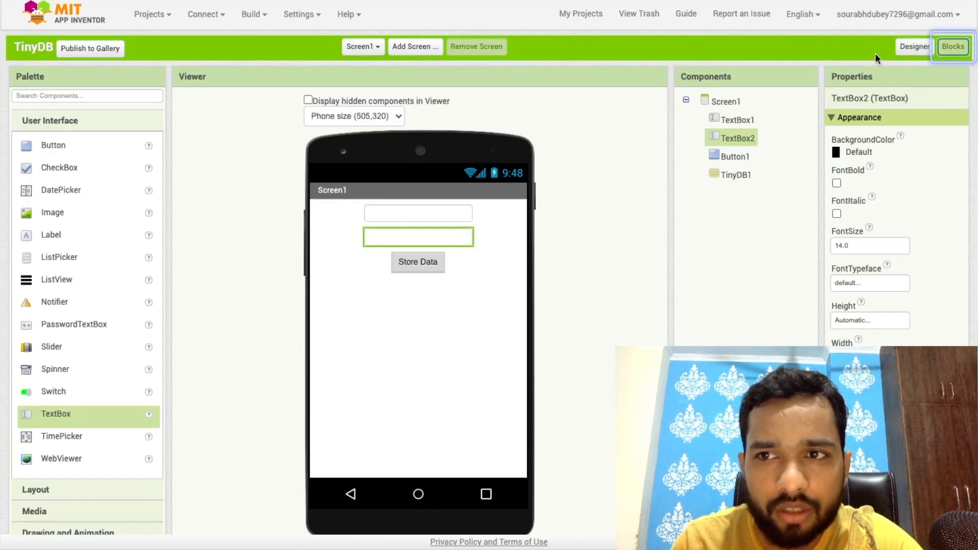
# Build when Button1.Click calling TinyDB1.StoreValue with TextBox1.Text tag and TextBox2.Text value
pyautogui.click(953, 46)
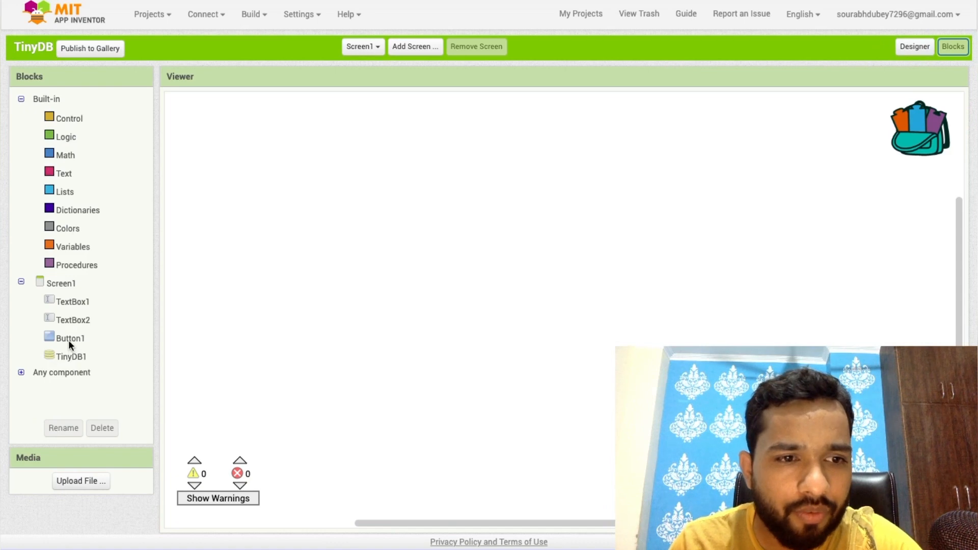
pyautogui.click(69, 338)
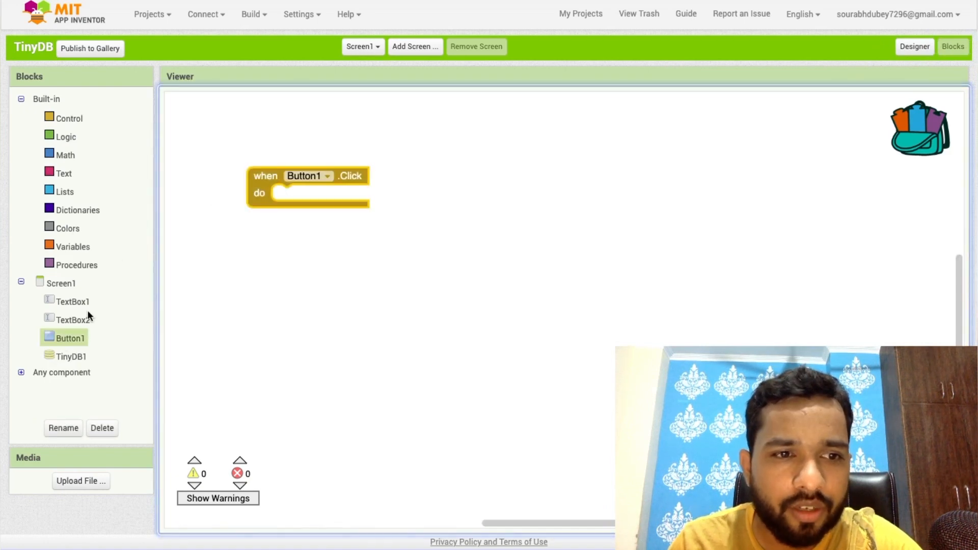
pyautogui.click(70, 355)
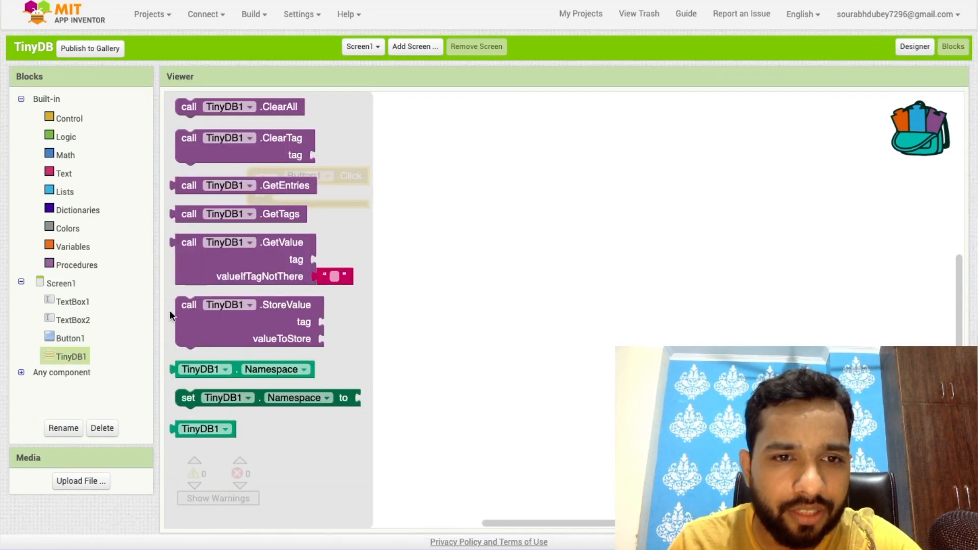
pyautogui.click(250, 322)
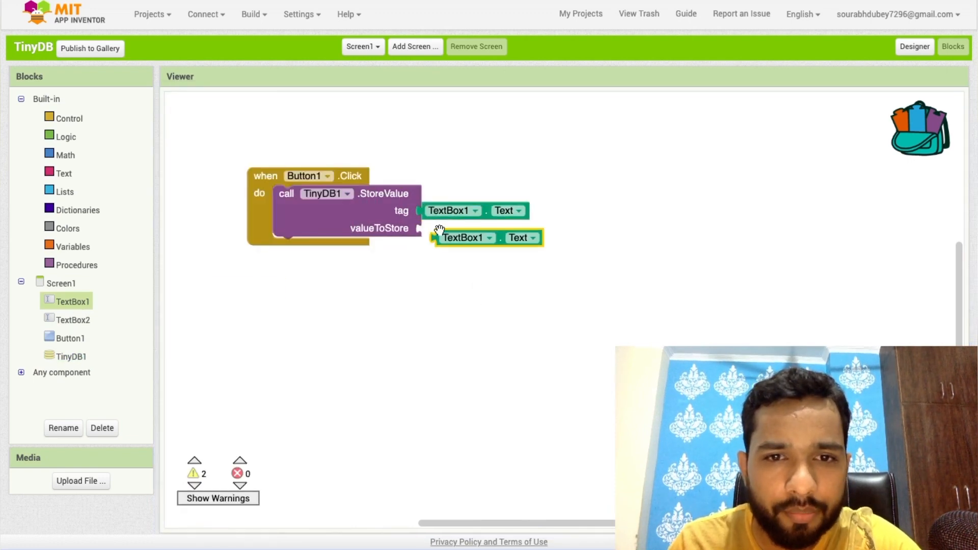
pyautogui.moveTo(487, 237); pyautogui.dragTo(475, 229)
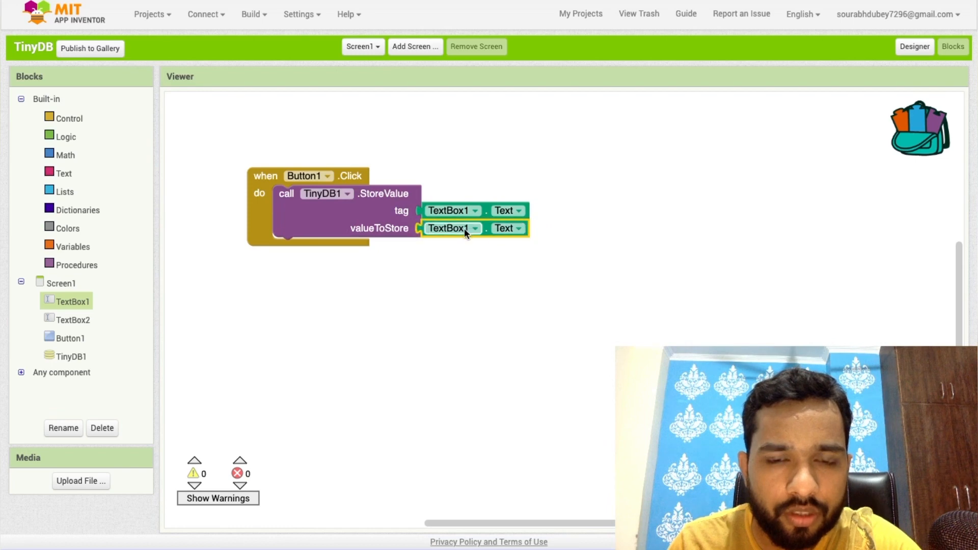
pyautogui.click(474, 228)
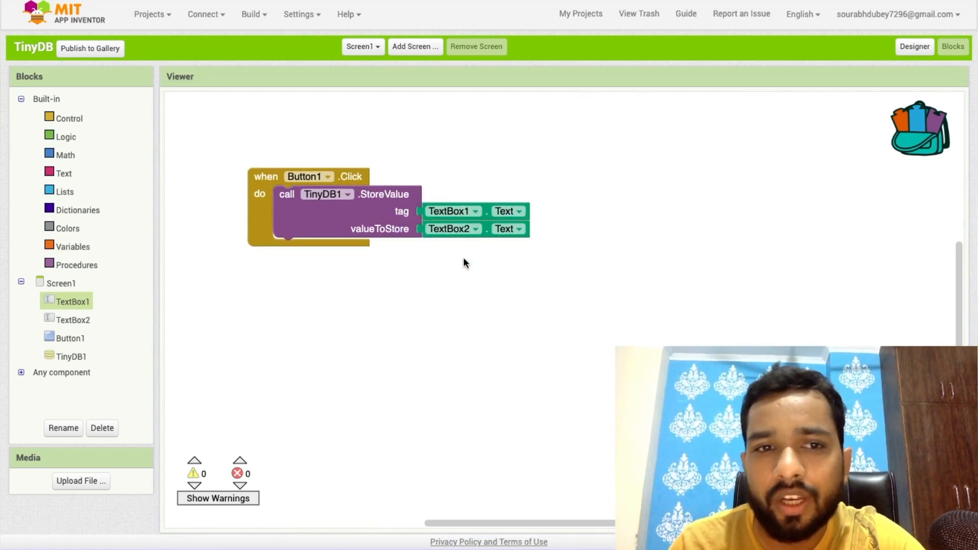
pyautogui.click(915, 46)
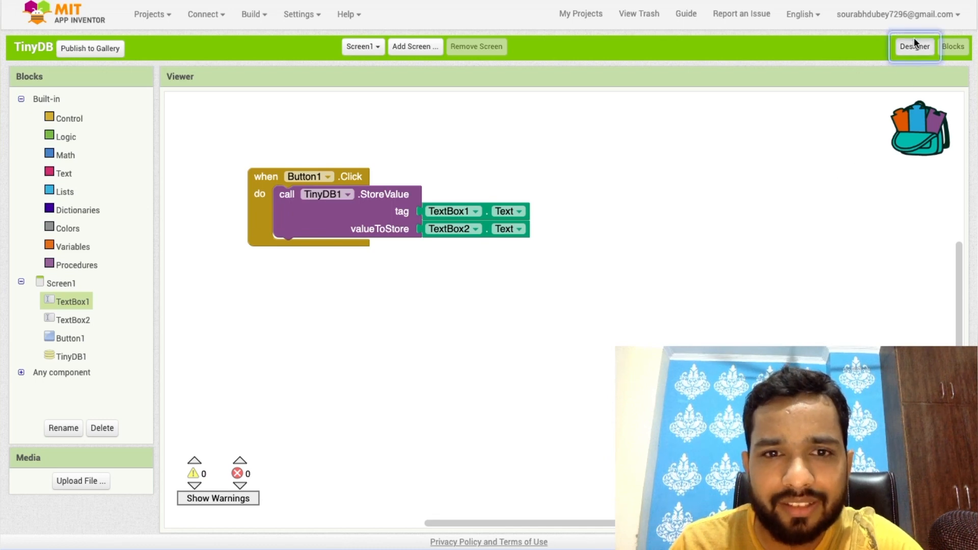
pyautogui.click(914, 47)
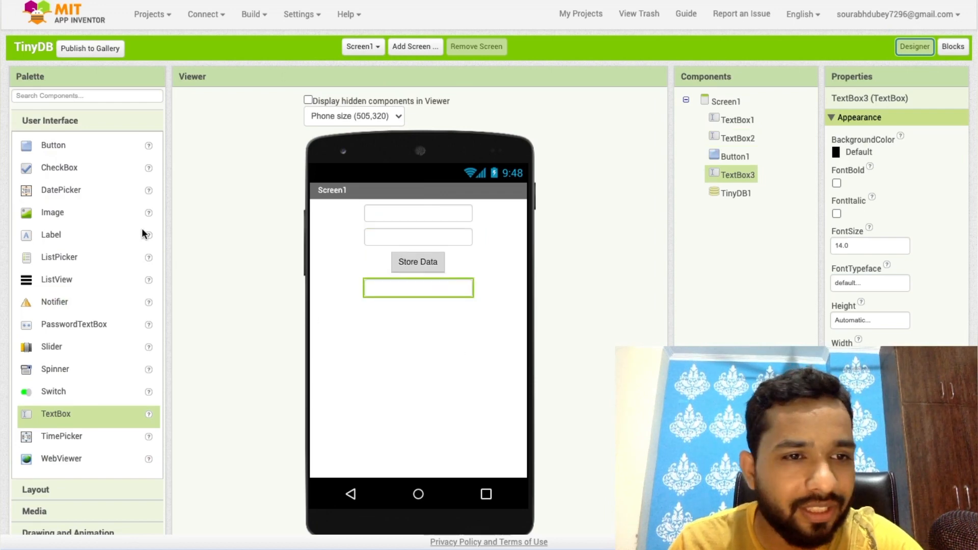
# Place a Get Data button and a Value label on Screen1, then open Blocks
pyautogui.click(418, 262)
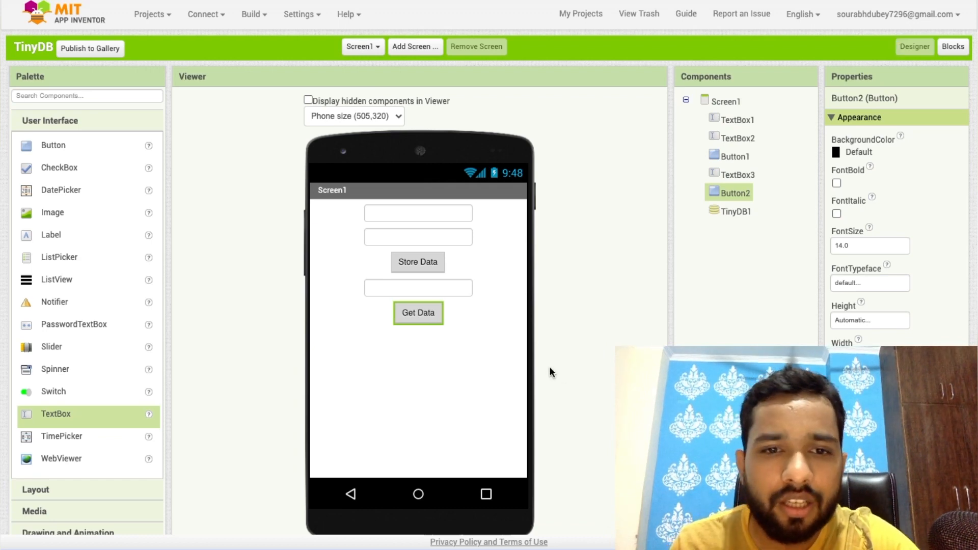
pyautogui.click(418, 287)
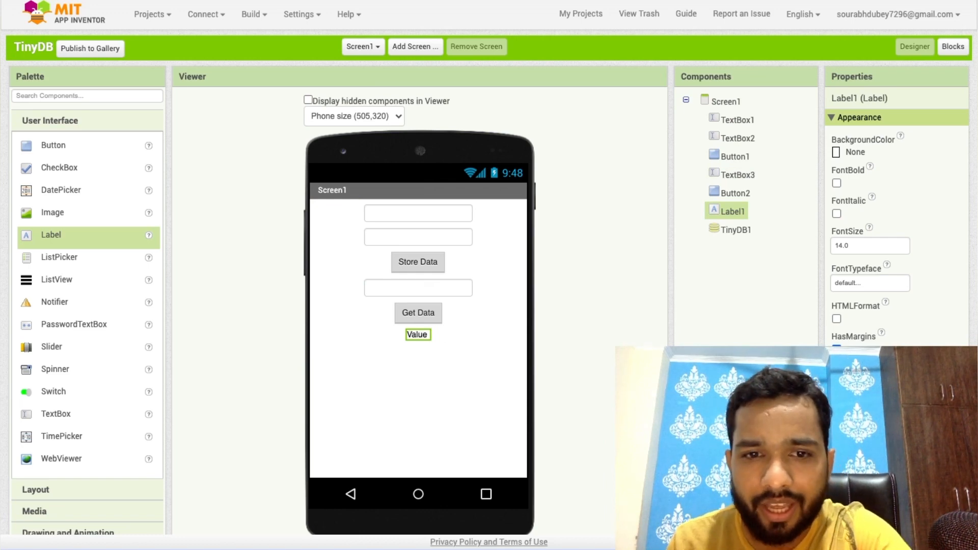
pyautogui.click(953, 46)
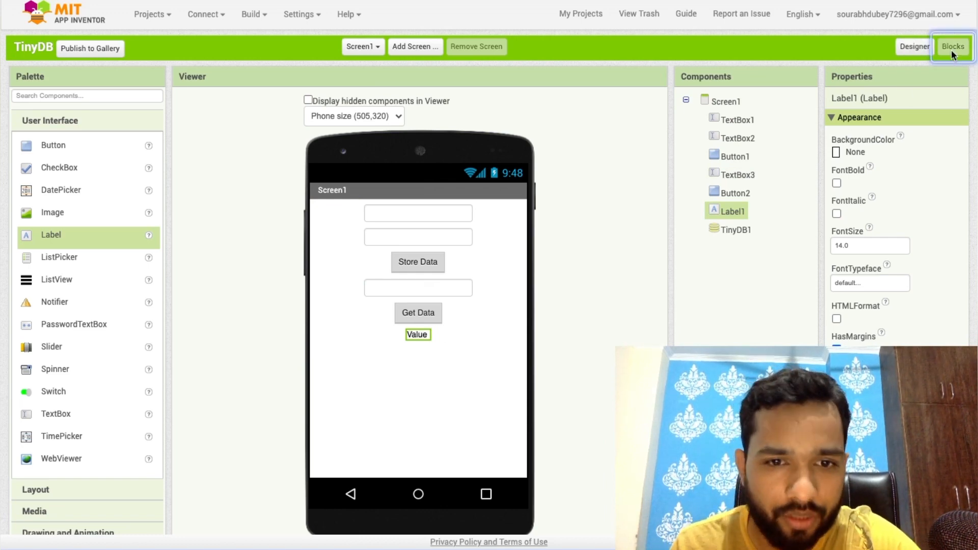
pyautogui.click(953, 47)
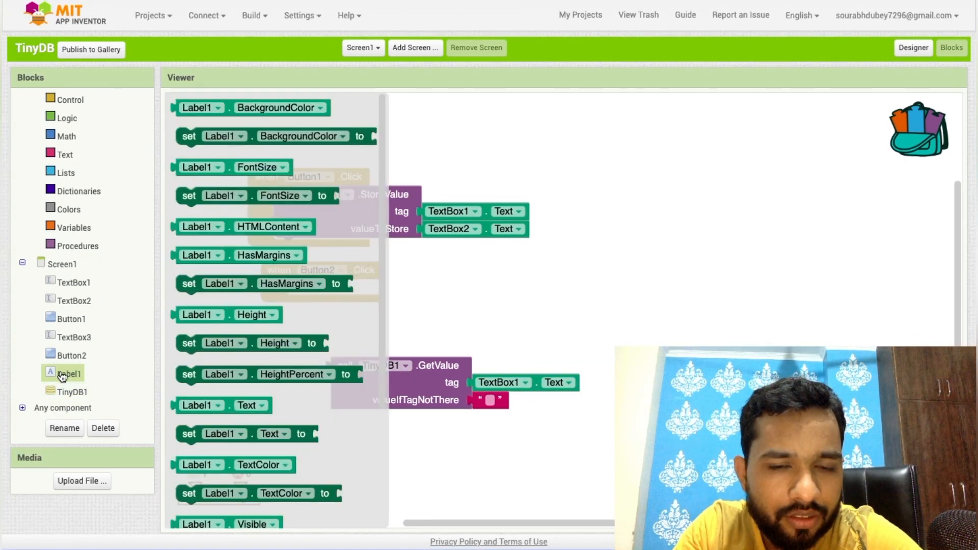
# In Button2.Click, set Label1.Text to TinyDB1.GetValue, then return to Designer
pyautogui.click(247, 433)
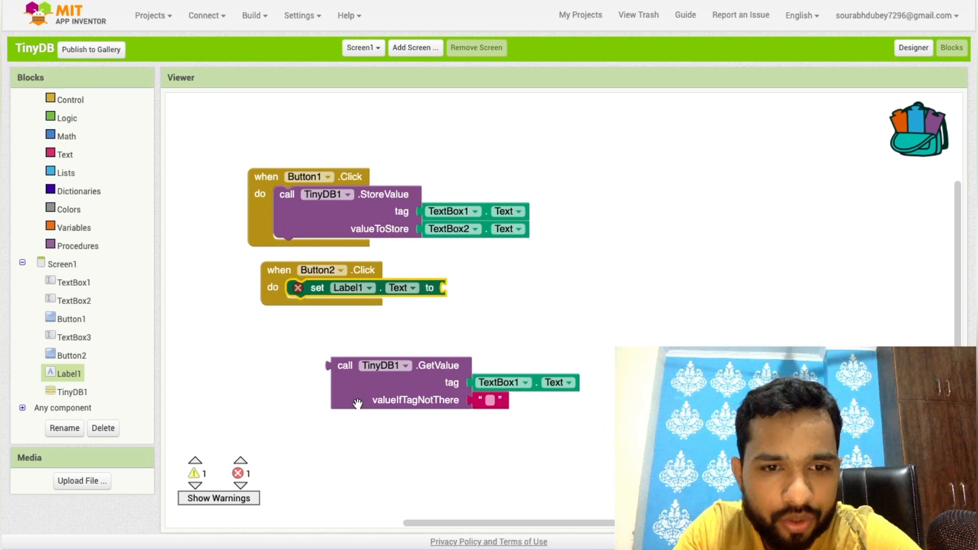
pyautogui.moveTo(345, 365); pyautogui.dragTo(437, 287)
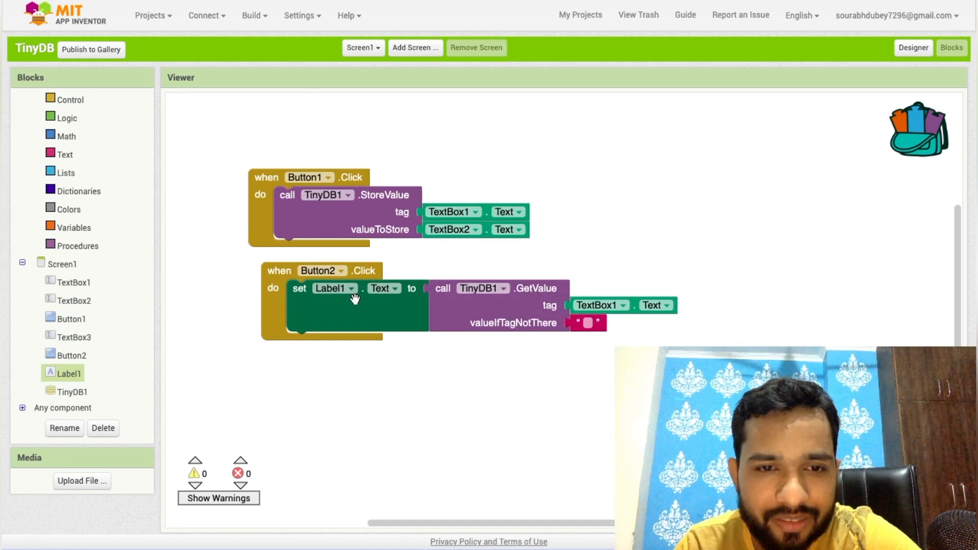
pyautogui.moveTo(528, 404)
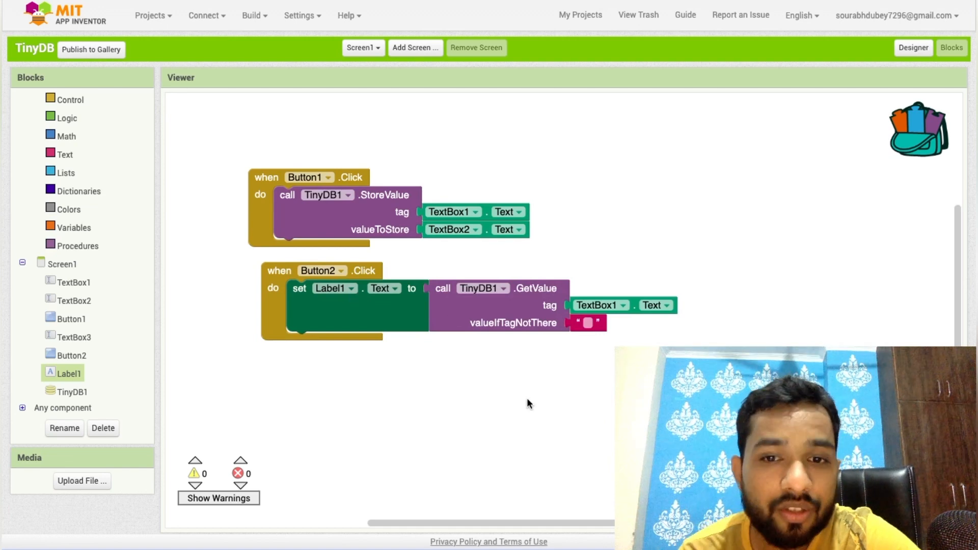
pyautogui.moveTo(591, 358)
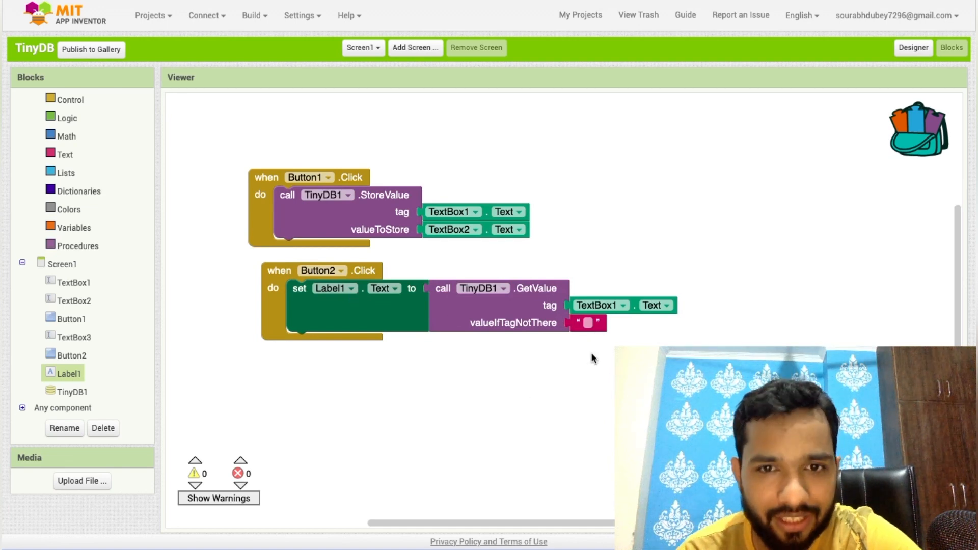
pyautogui.click(913, 48)
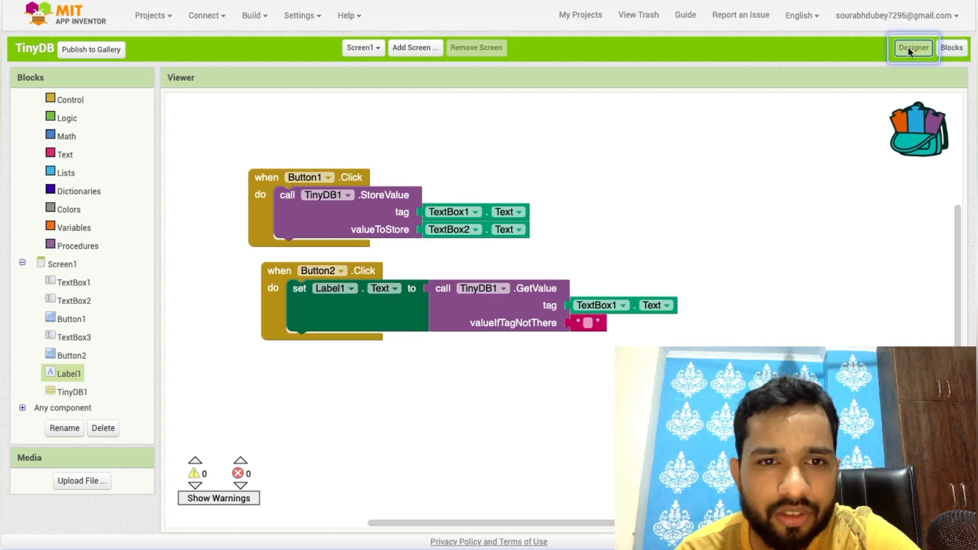
# In the emulator, store 100 under tag, then replace the entries to store 88 under tag2
pyautogui.click(913, 48)
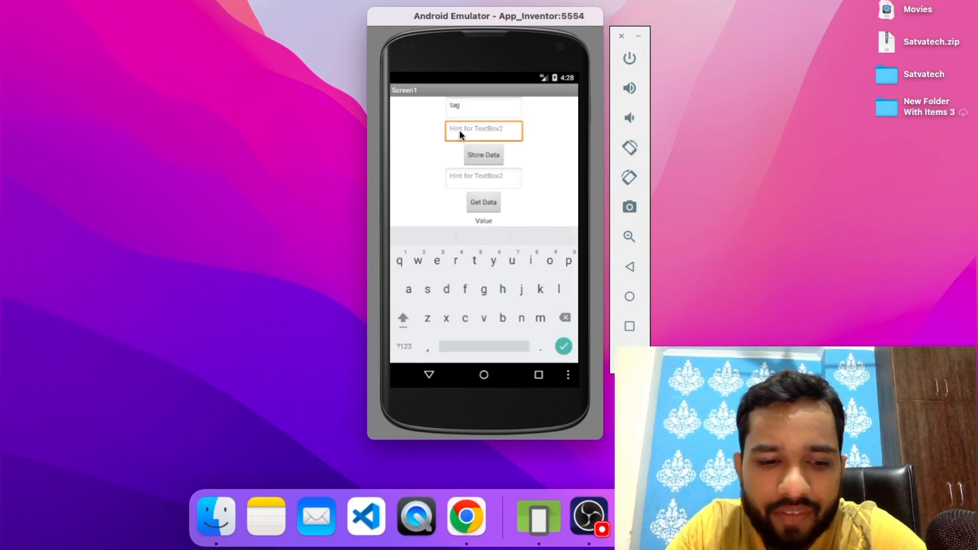
pyautogui.write('1')
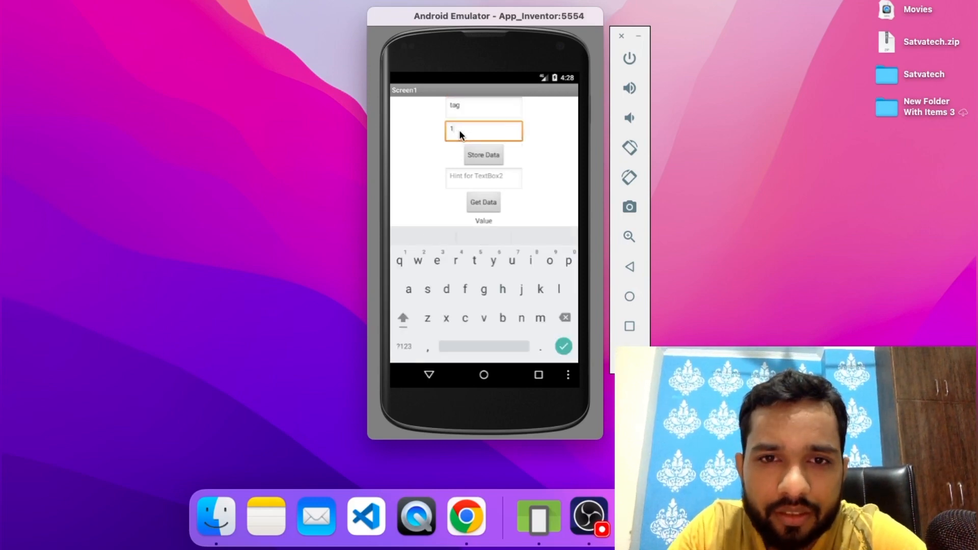
pyautogui.write('00')
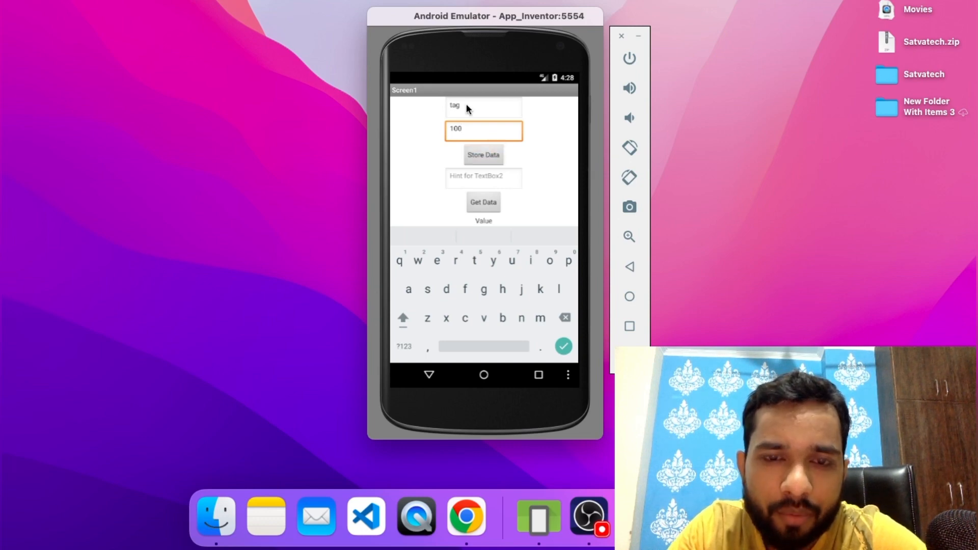
pyautogui.click(484, 105)
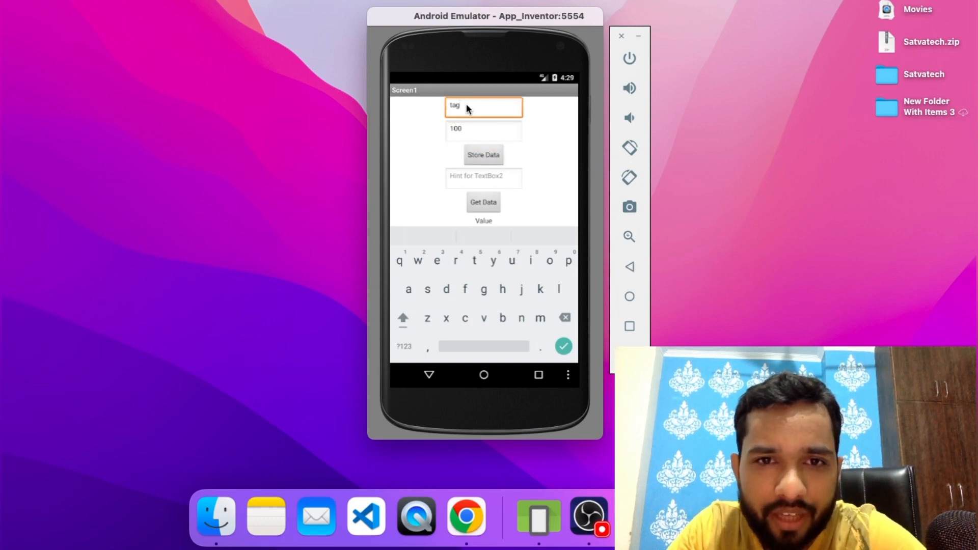
pyautogui.click(483, 131)
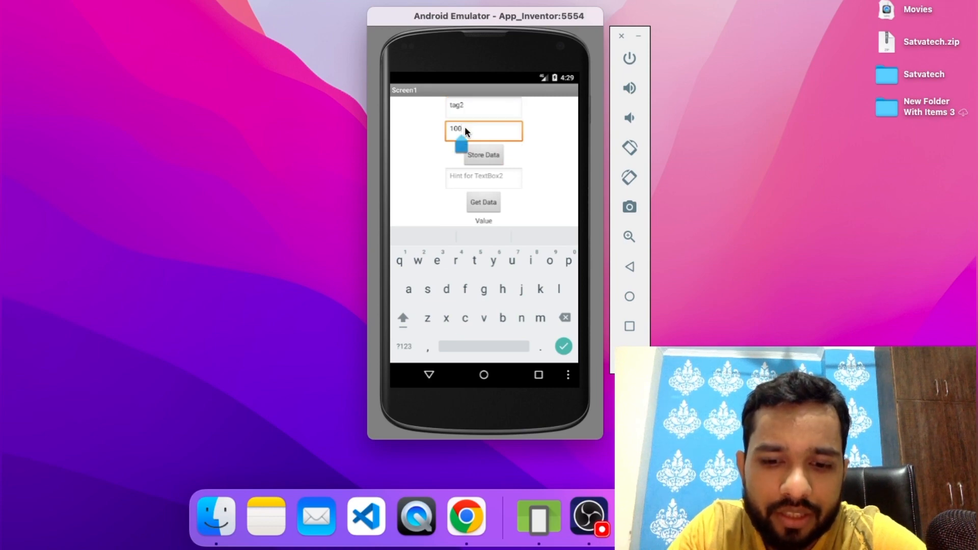
pyautogui.press('backspace')
pyautogui.write('88')
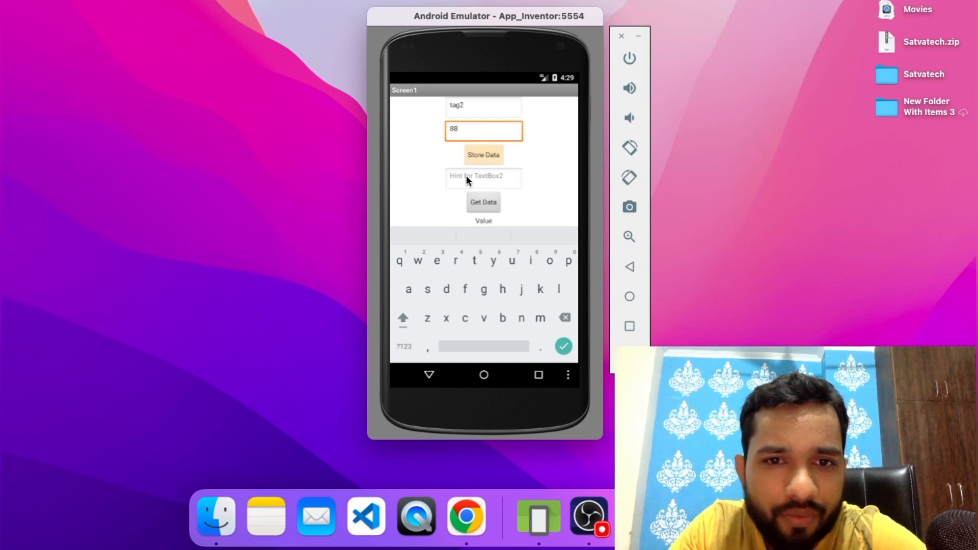
# Look up 'tag', then fix which text box supplies the lookup tag in Blocks
pyautogui.click(483, 177)
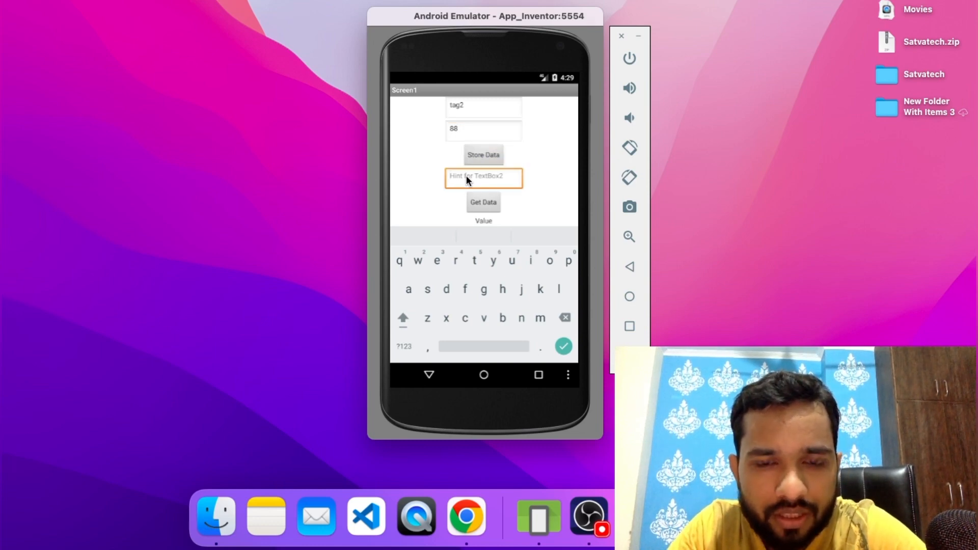
pyautogui.write('tag')
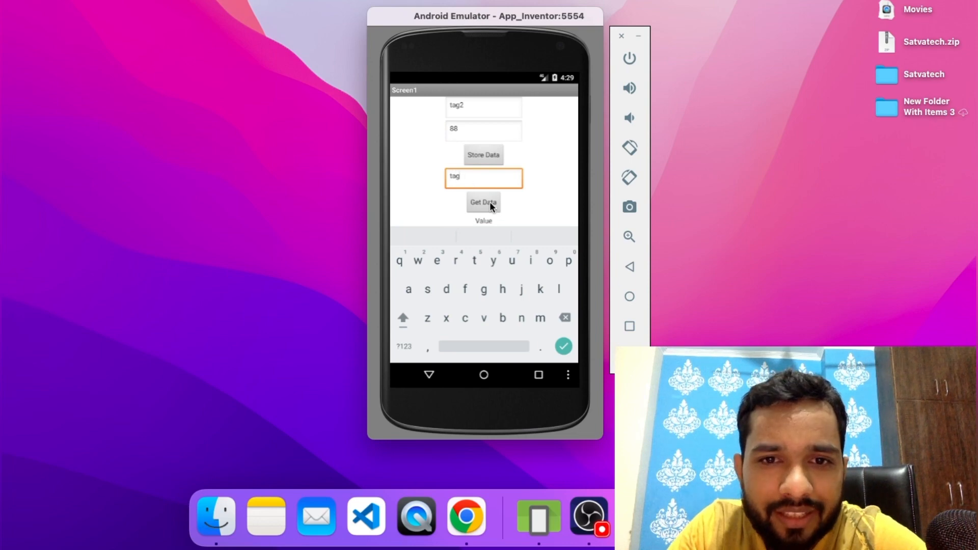
pyautogui.click(483, 202)
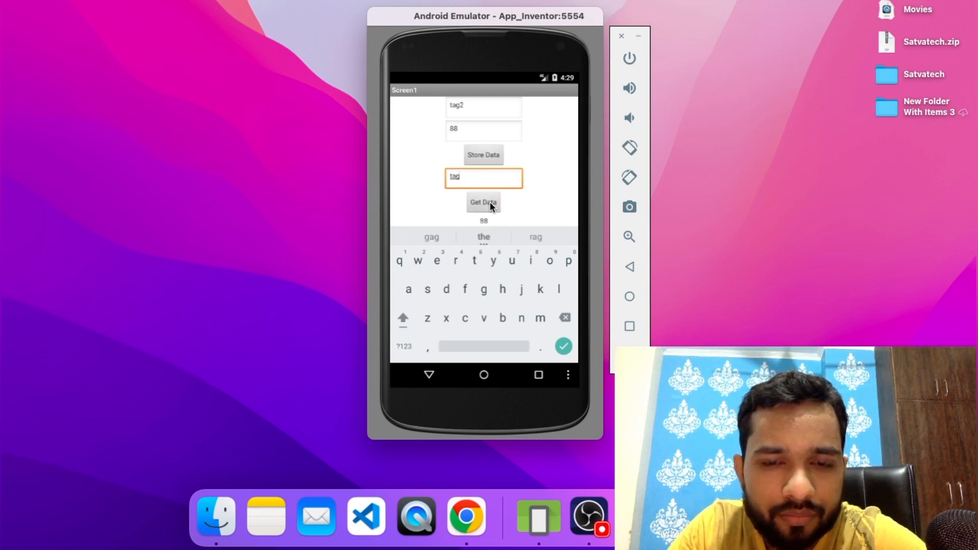
pyautogui.moveTo(490, 224)
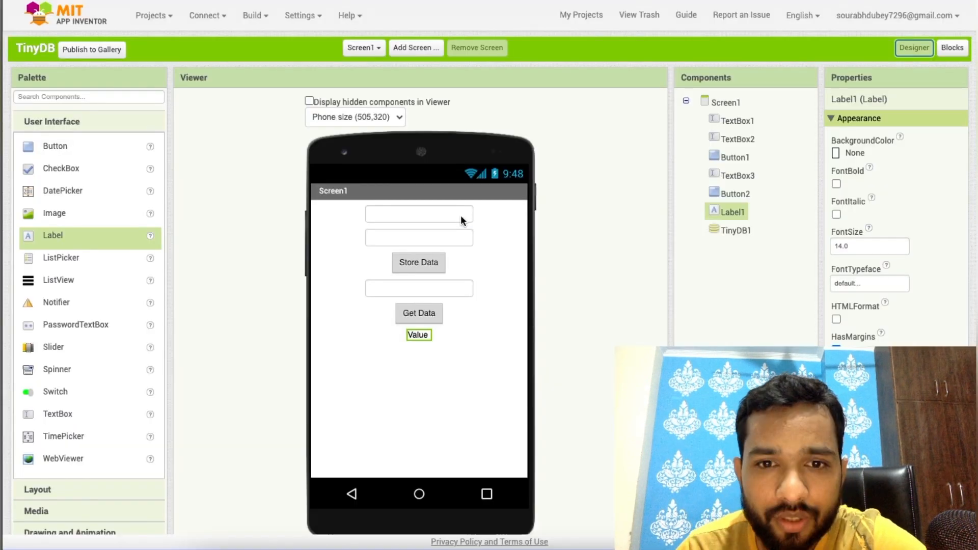
pyautogui.click(951, 48)
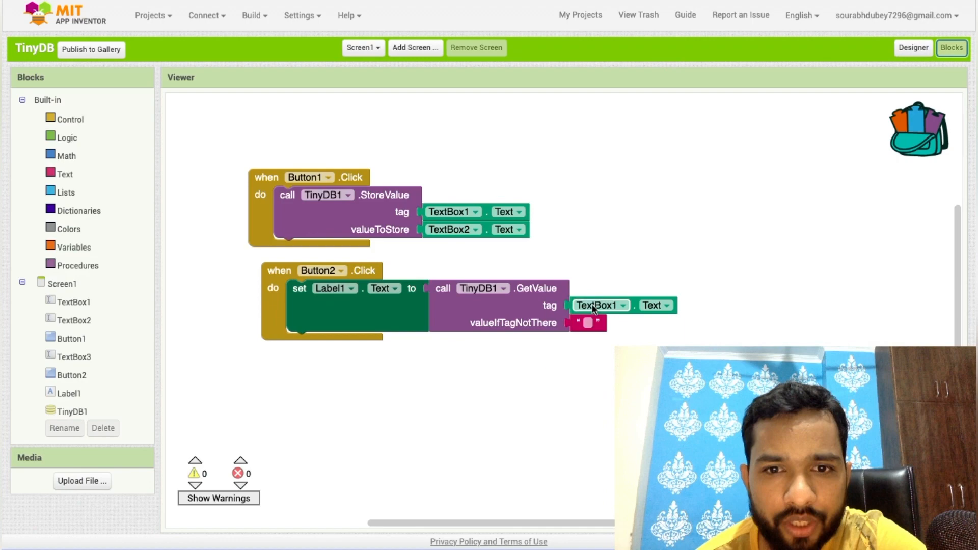
pyautogui.click(600, 305)
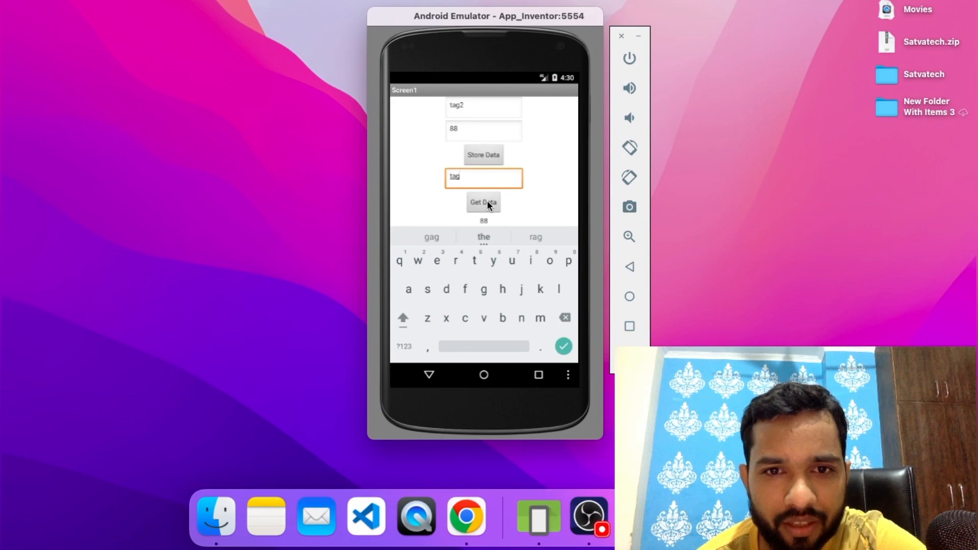
# Press Get Data for 'tag' again to see 100, then hide the keyboard
pyautogui.click(483, 202)
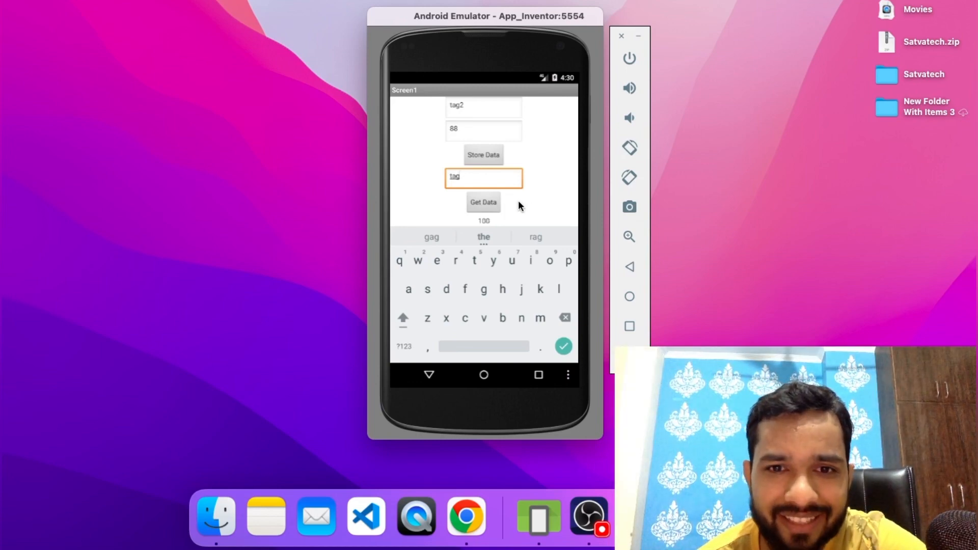
pyautogui.moveTo(577, 343)
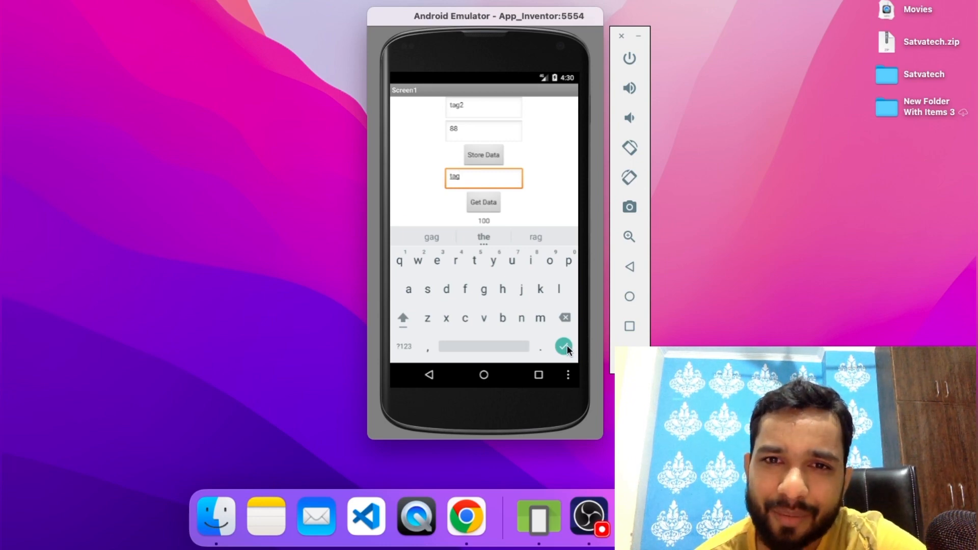
pyautogui.click(563, 346)
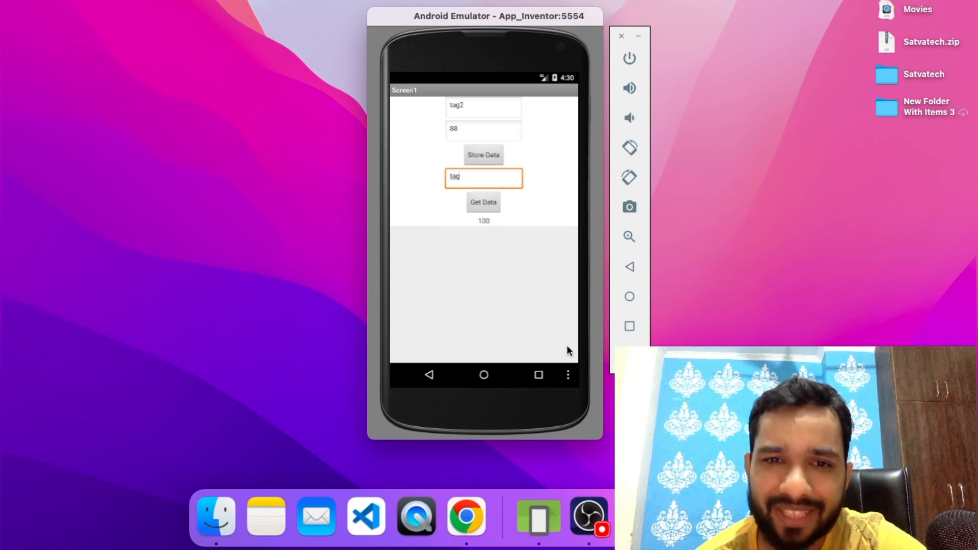